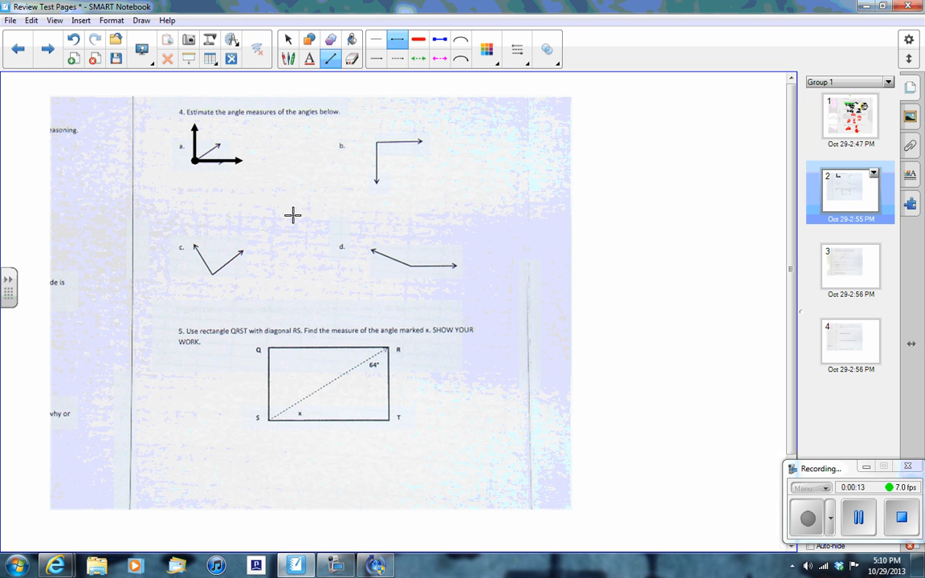
{"action": "mouse_move", "coordinate": [230, 181]}
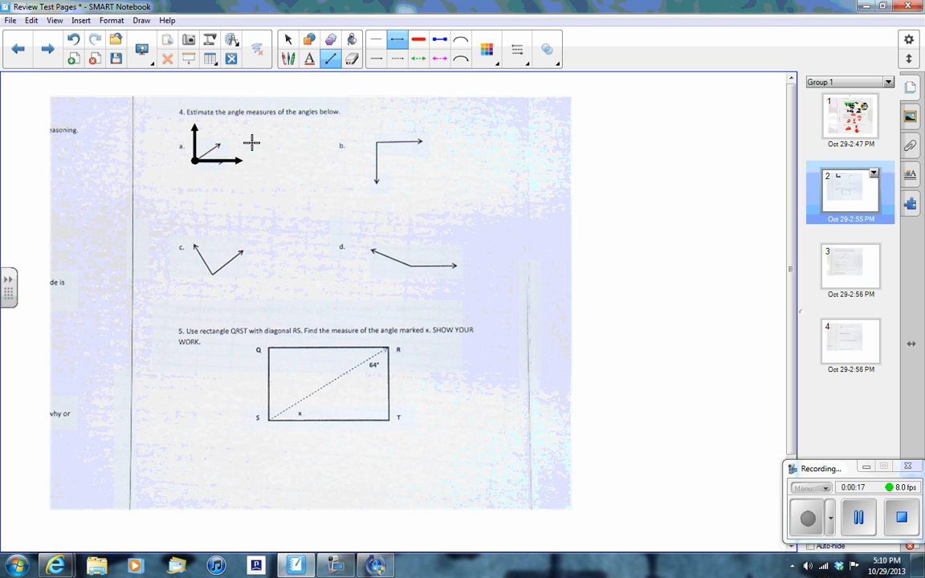
{"action": "mouse_move", "coordinate": [302, 118]}
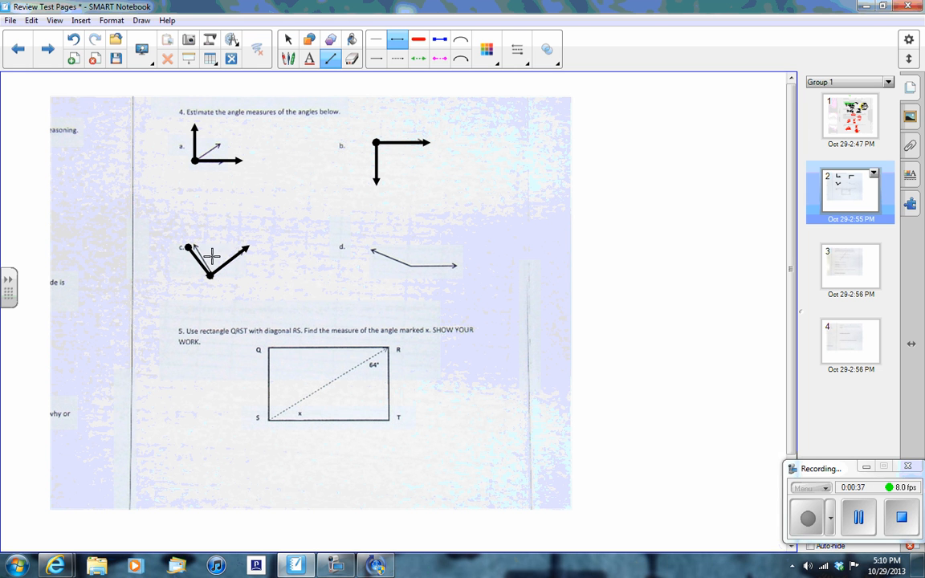
{"action": "mouse_move", "coordinate": [332, 286]}
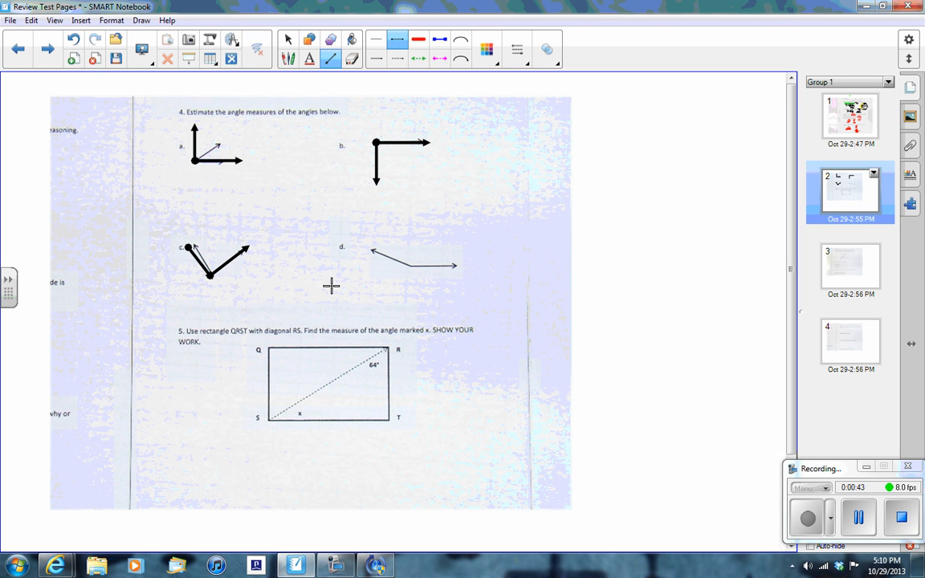
{"action": "mouse_move", "coordinate": [373, 251]}
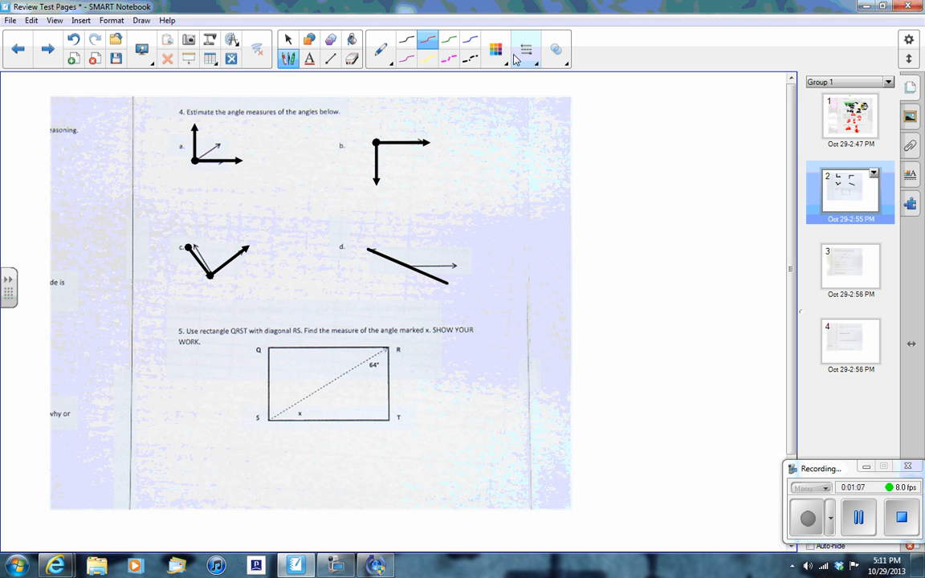
Step: Set up the red pen to draw the arc marking angle d
{"action": "left_click", "coordinate": [526, 50]}
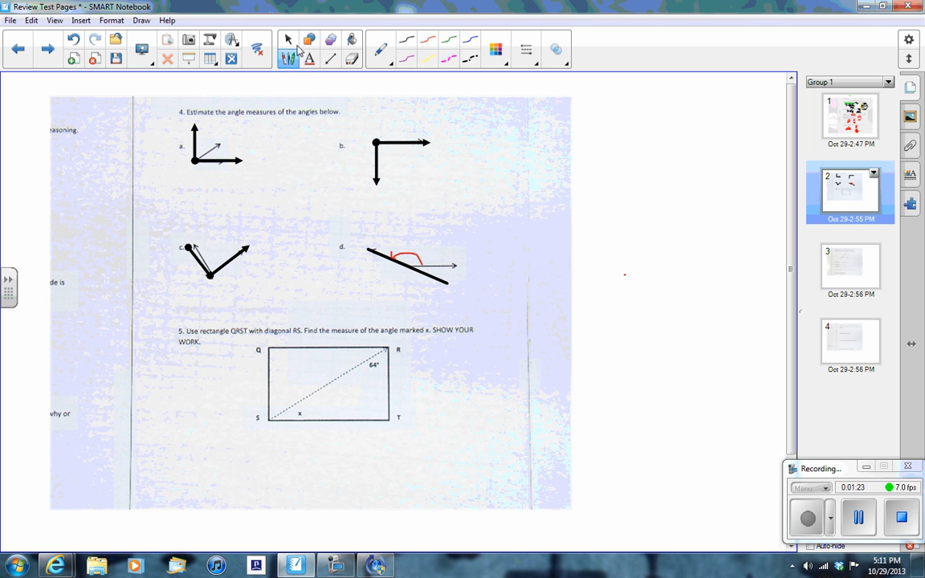
{"action": "left_click", "coordinate": [288, 39]}
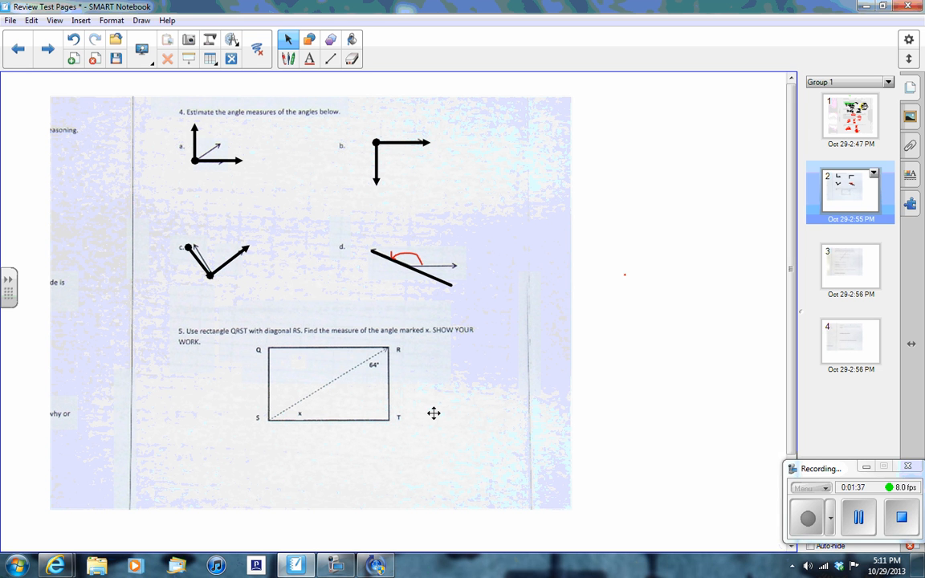
{"action": "mouse_move", "coordinate": [340, 193]}
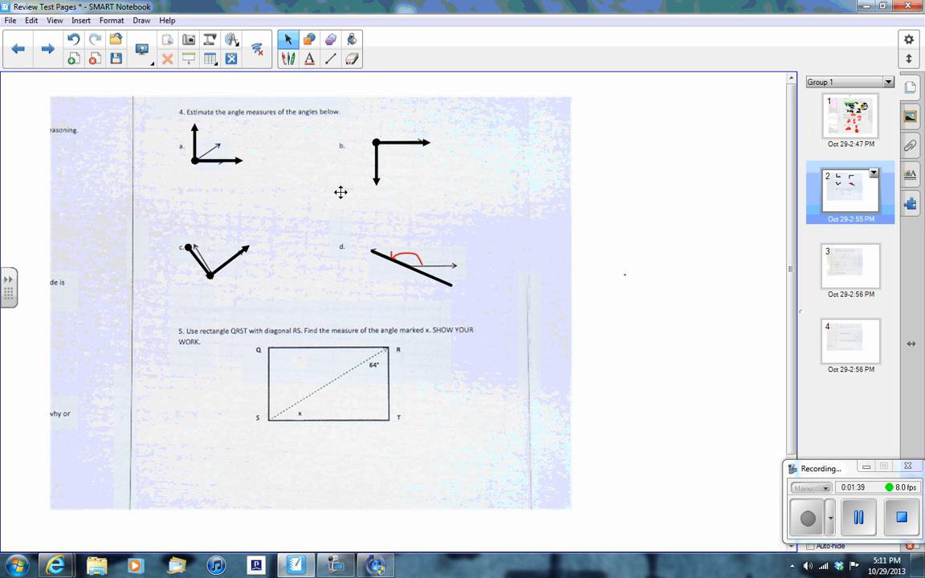
{"action": "mouse_move", "coordinate": [333, 329]}
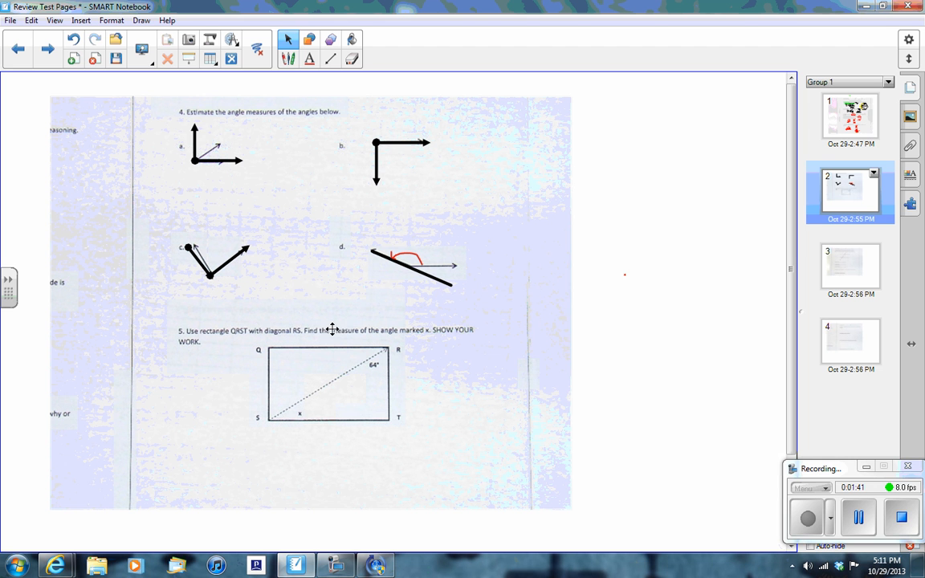
{"action": "mouse_move", "coordinate": [310, 59]}
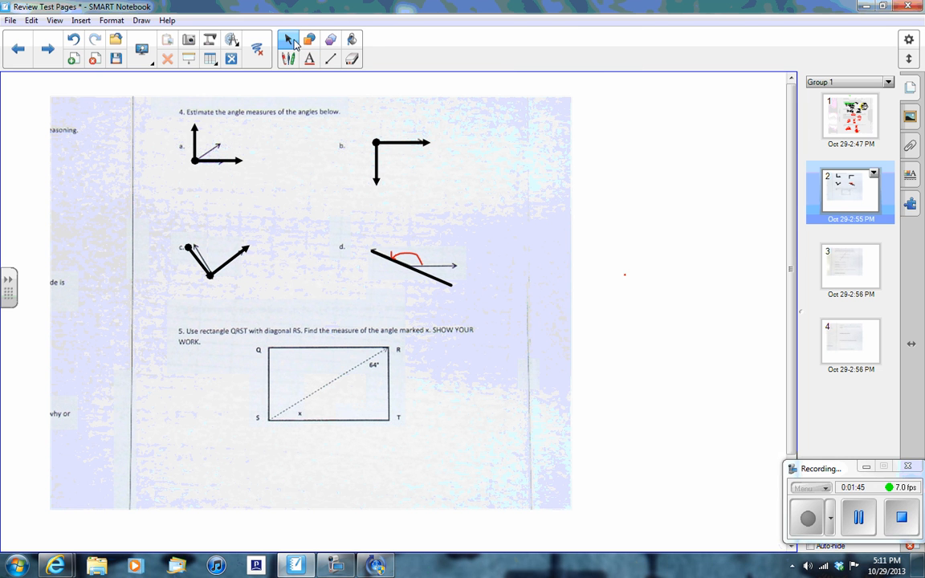
{"action": "left_click", "coordinate": [288, 59]}
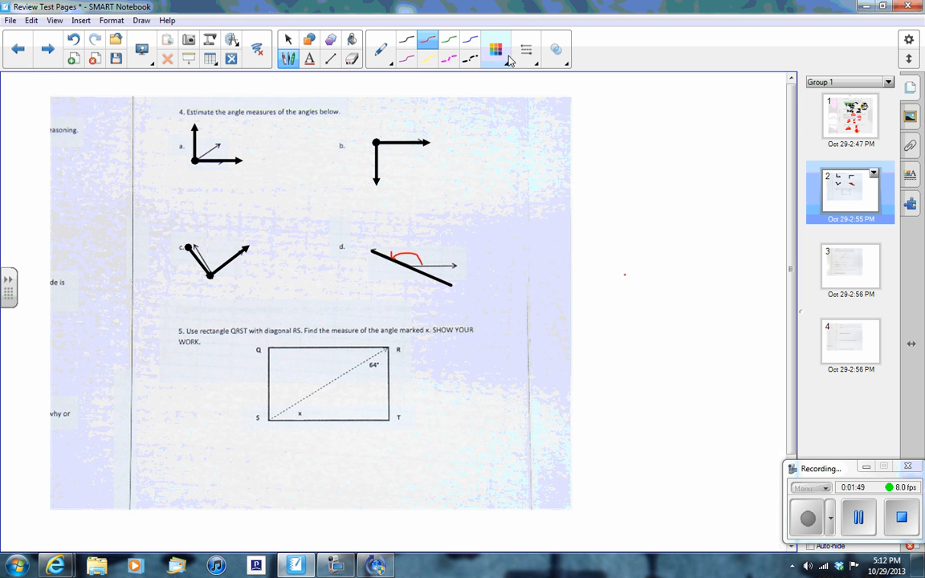
Step: Write in red ink, then erase the red digits inside rectangle QRST
{"action": "left_click", "coordinate": [496, 49]}
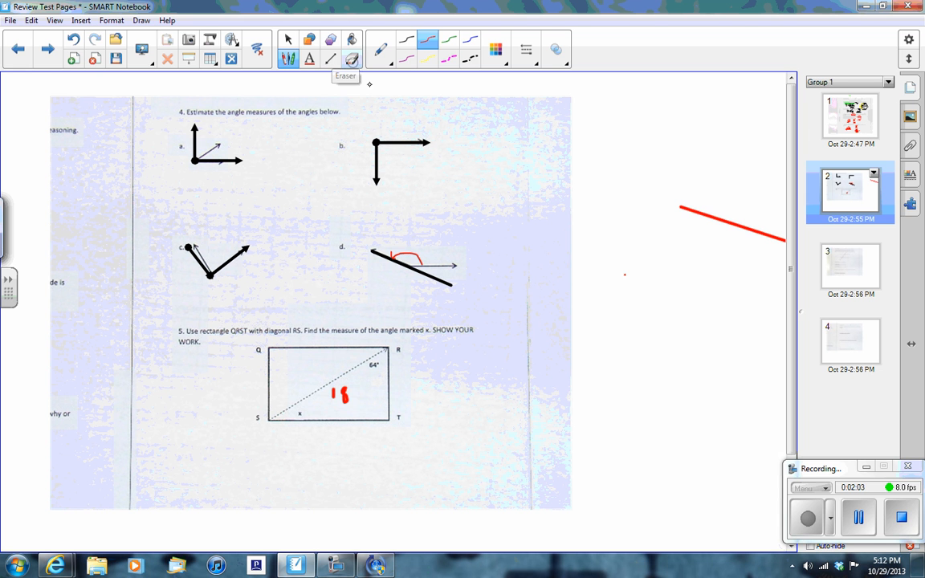
{"action": "left_click", "coordinate": [351, 61]}
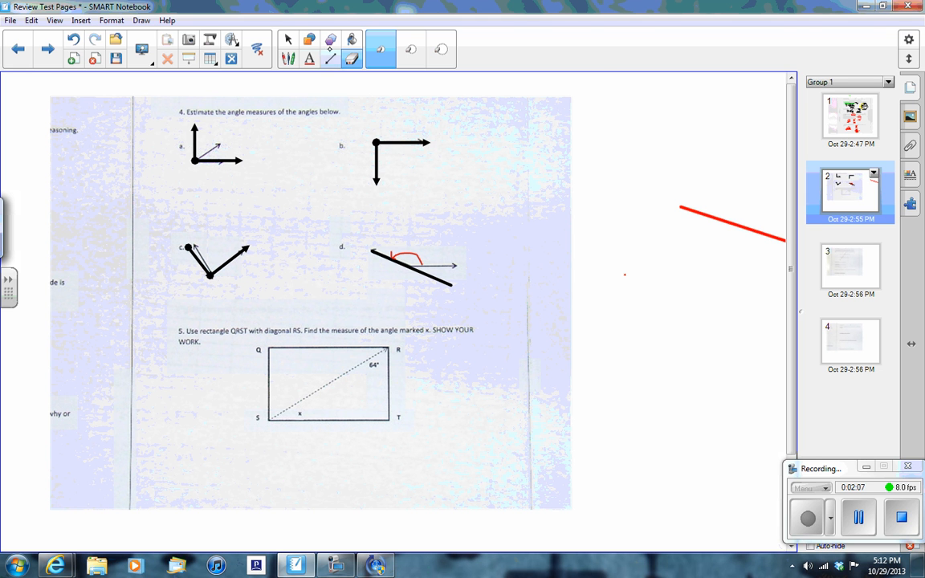
Step: Draw red arcs at the 64°, x and T angles, noting 180°, 64 and 90
{"action": "left_click", "coordinate": [381, 38]}
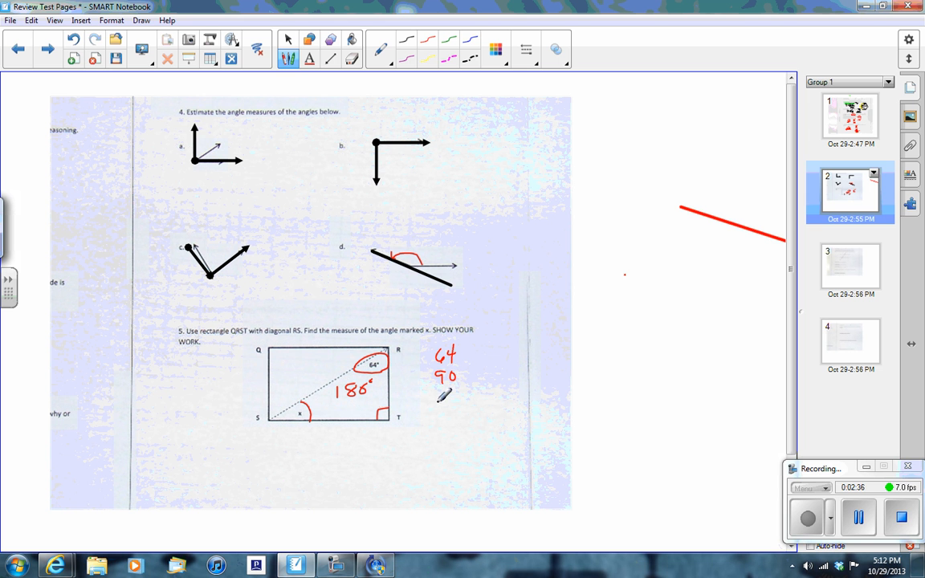
Step: Write 64 + 90 = 154°, then 180 − 154 = 26°, and label angle x as 26
{"action": "left_click_drag", "start_coordinate": [421, 401], "coordinate": [454, 410]}
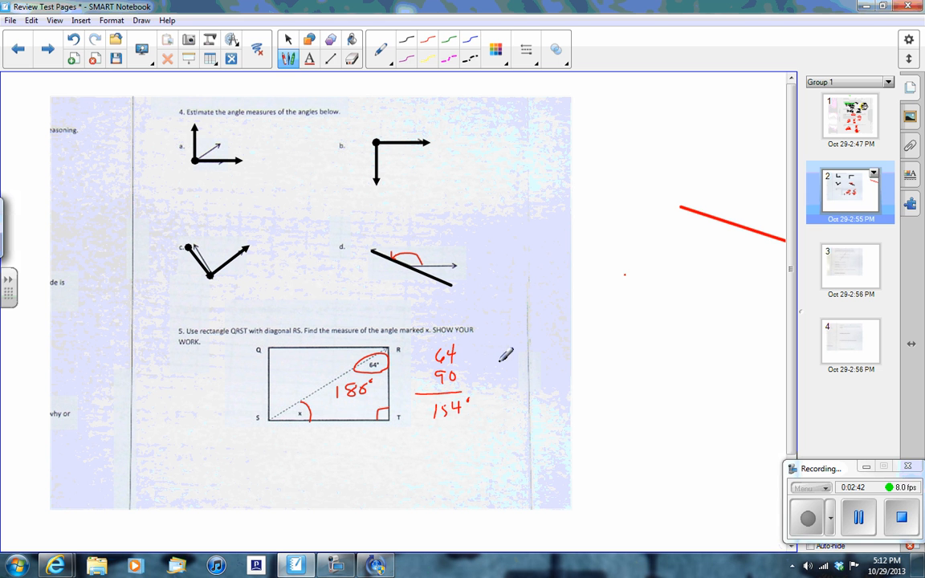
{"action": "left_click_drag", "start_coordinate": [498, 357], "coordinate": [534, 373]}
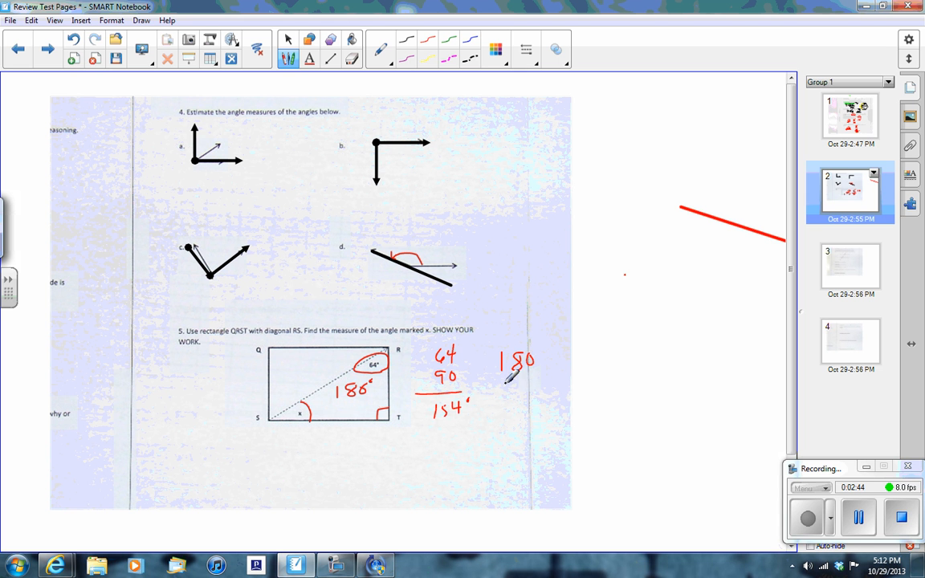
{"action": "left_click_drag", "start_coordinate": [502, 389], "coordinate": [534, 394]}
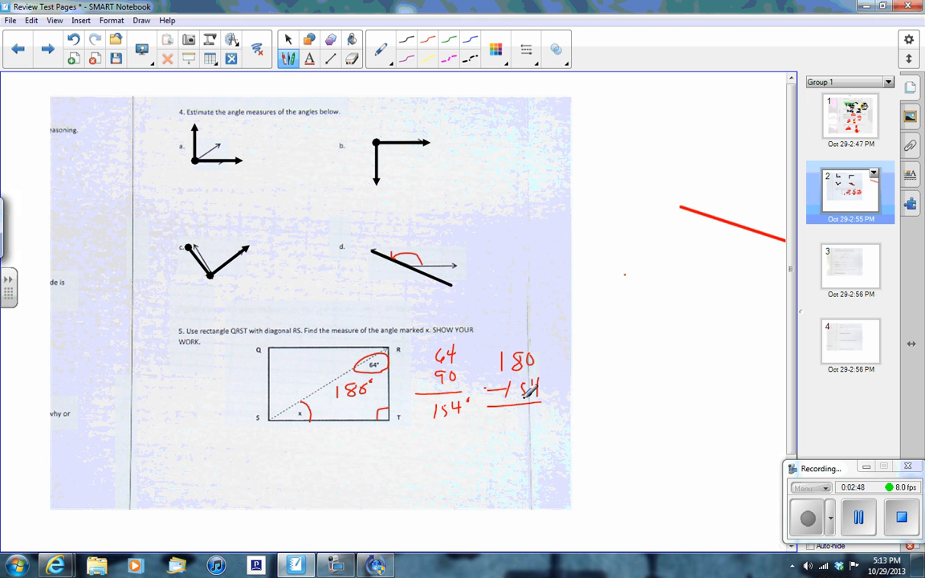
{"action": "left_click_drag", "start_coordinate": [526, 394], "coordinate": [538, 421]}
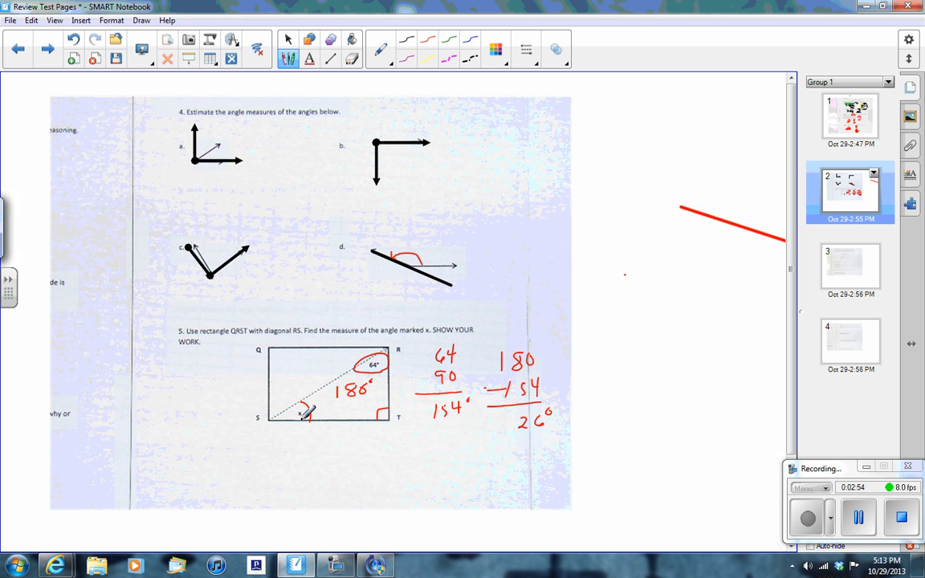
{"action": "left_click_drag", "start_coordinate": [305, 418], "coordinate": [341, 437]}
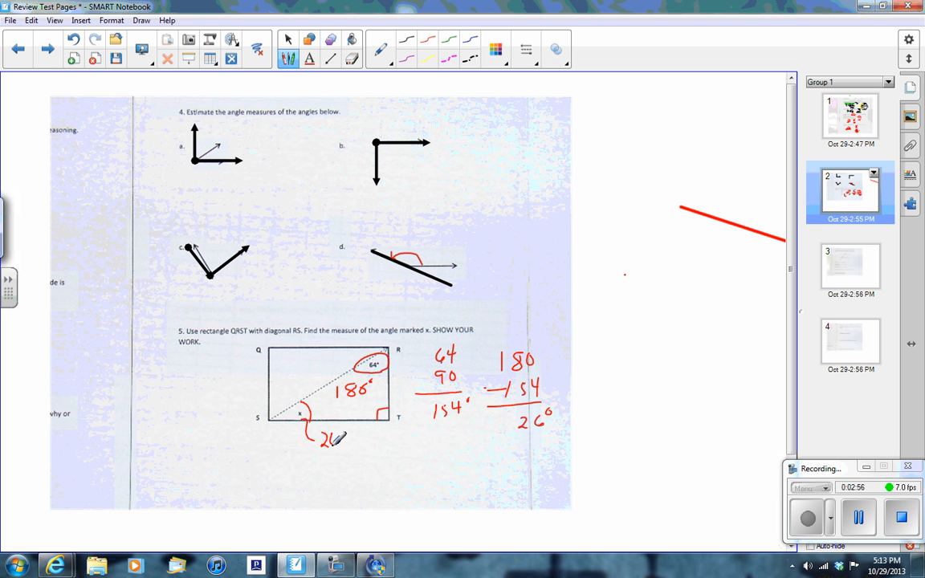